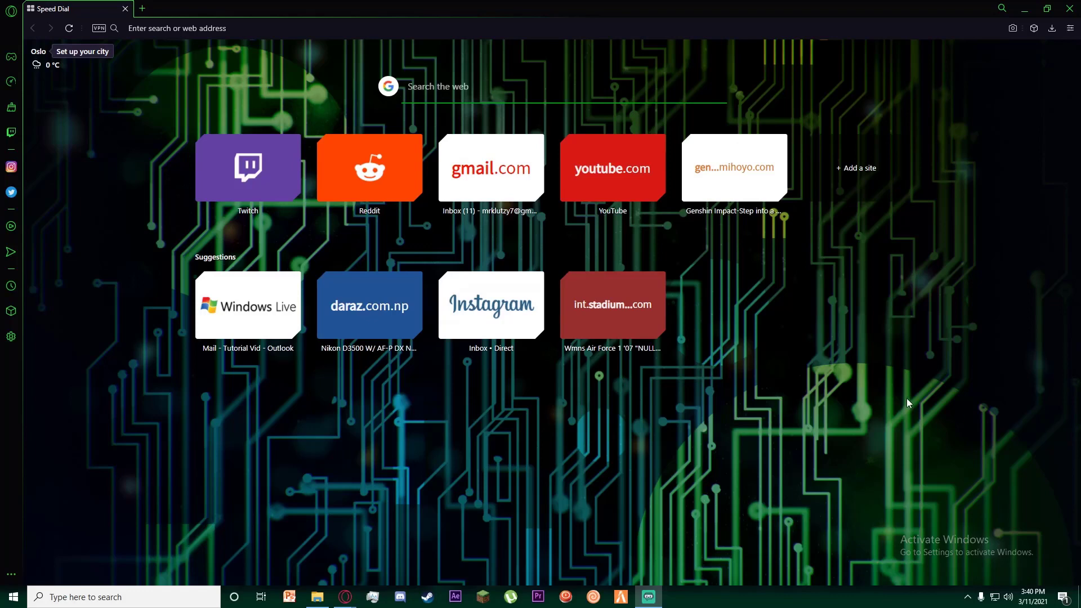
pyautogui.moveTo(568, 105)
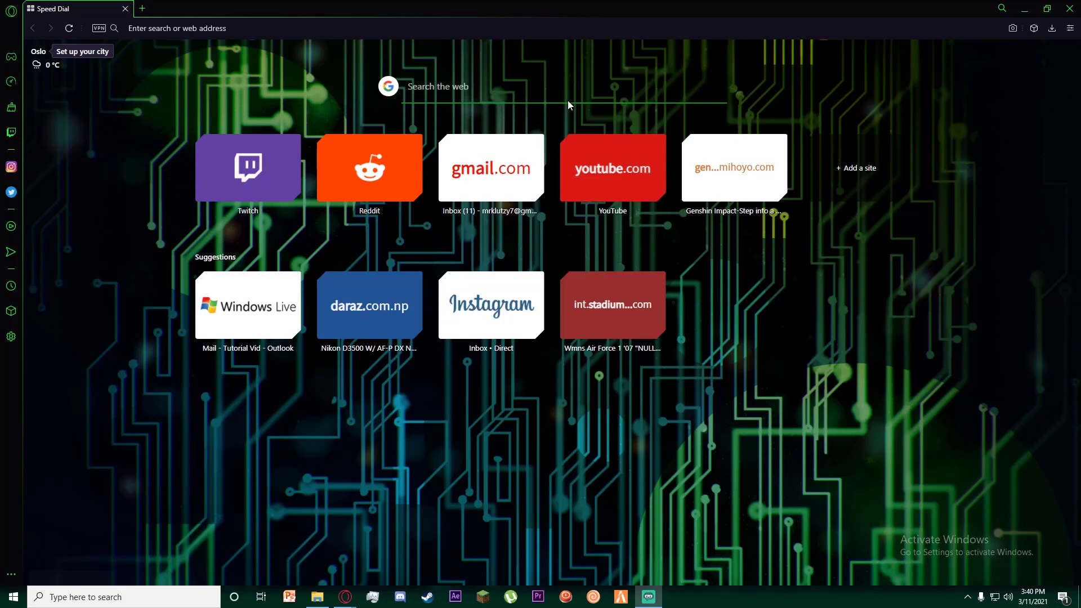
pyautogui.moveTo(852, 125)
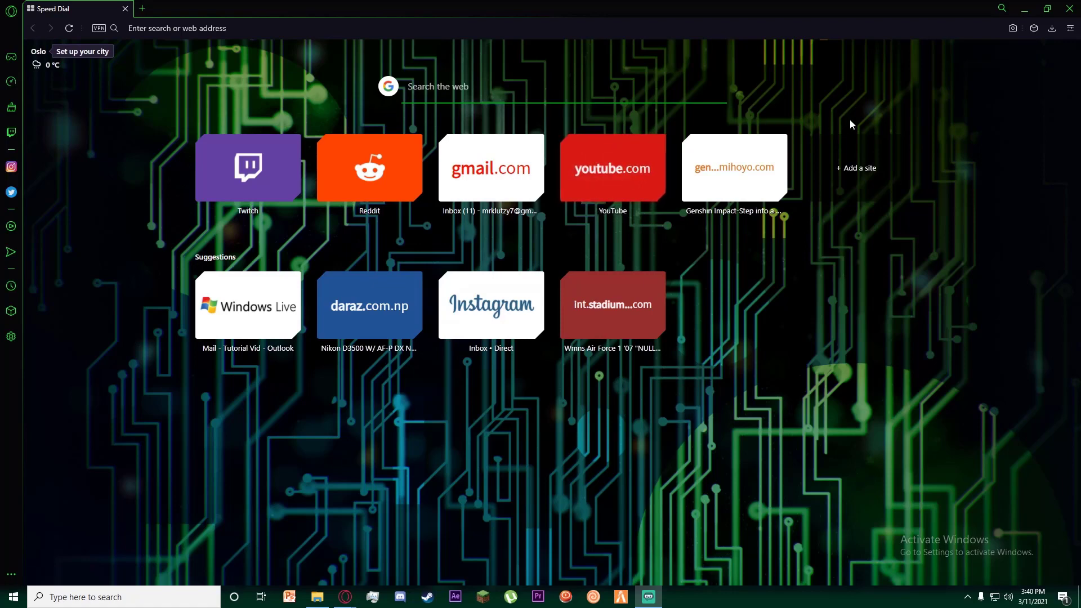
pyautogui.moveTo(616, 130)
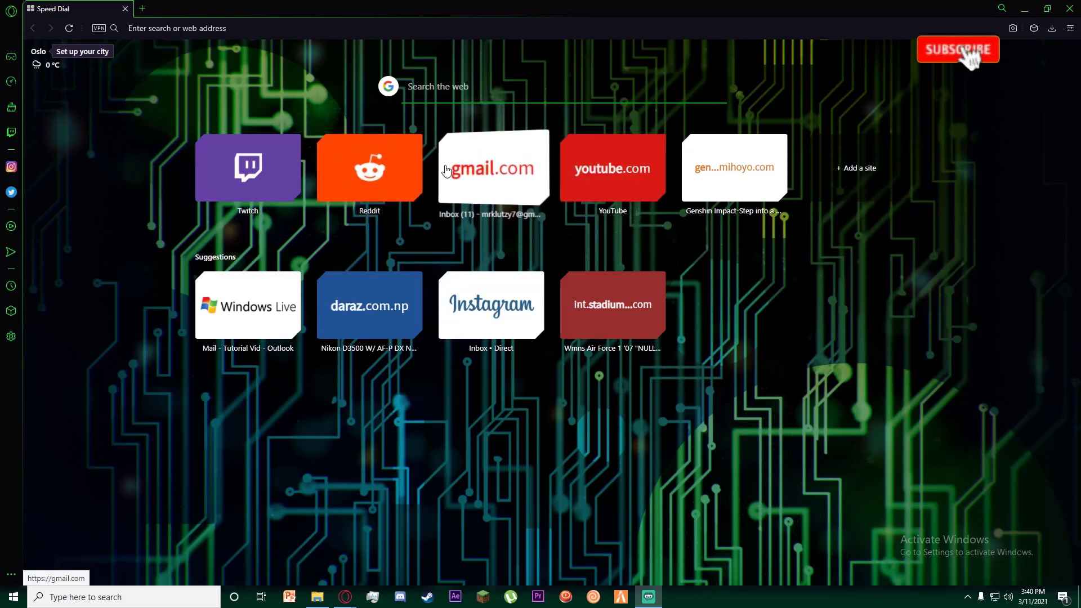
# Open Gmail from Speed Dial and reach the full Settings page via the gear icon.
pyautogui.click(957, 50)
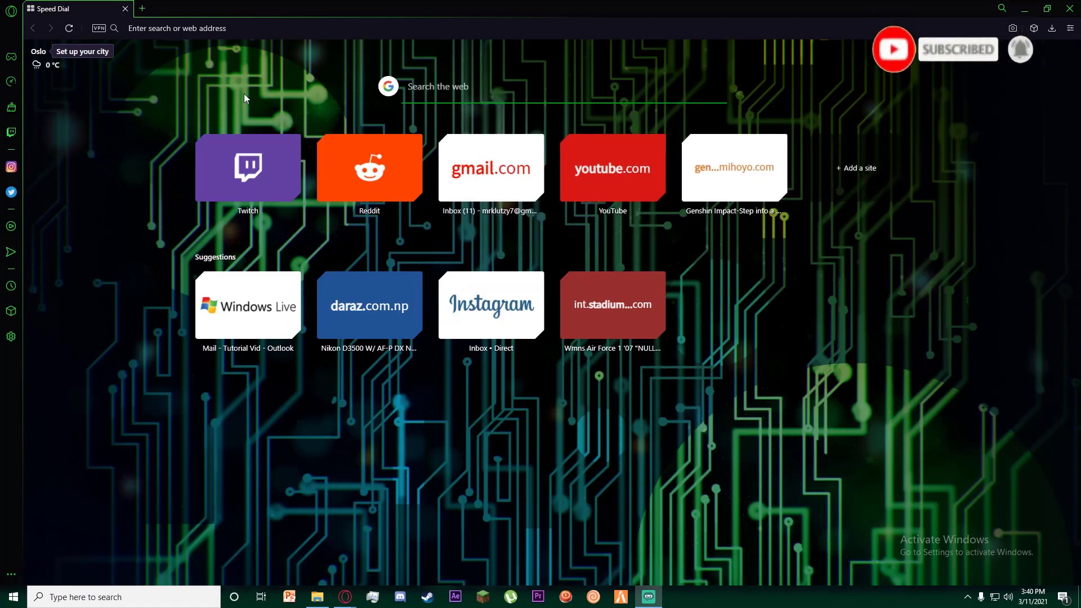
pyautogui.click(491, 168)
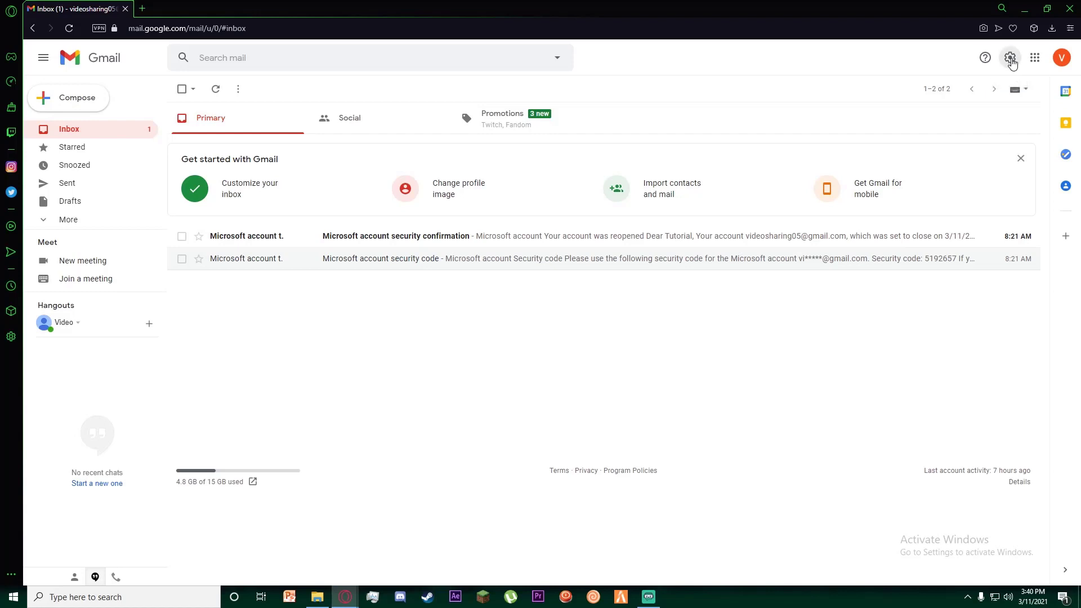
pyautogui.click(1010, 57)
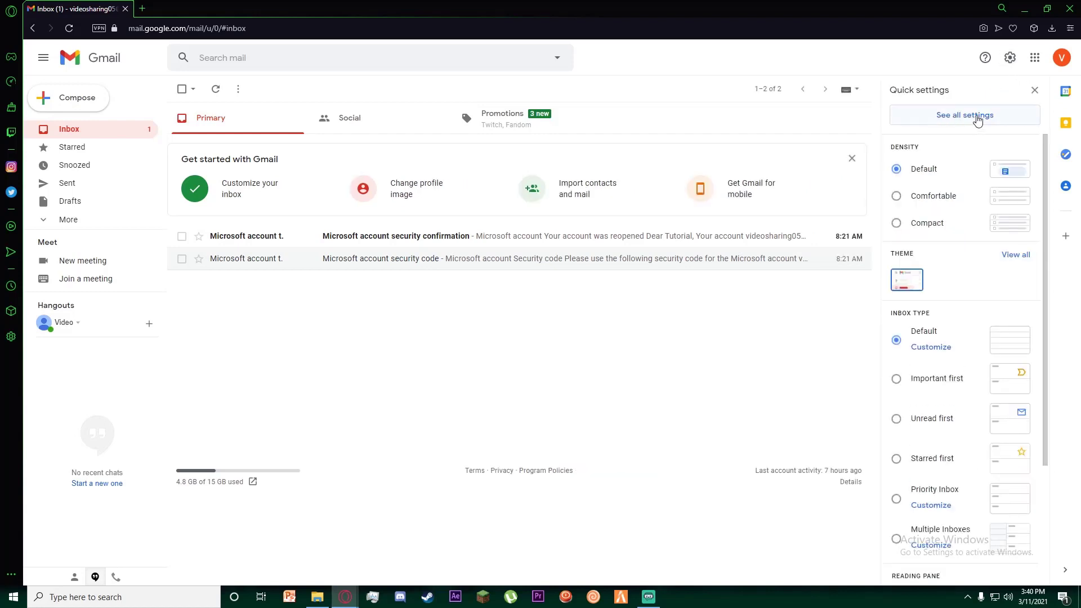
pyautogui.click(965, 114)
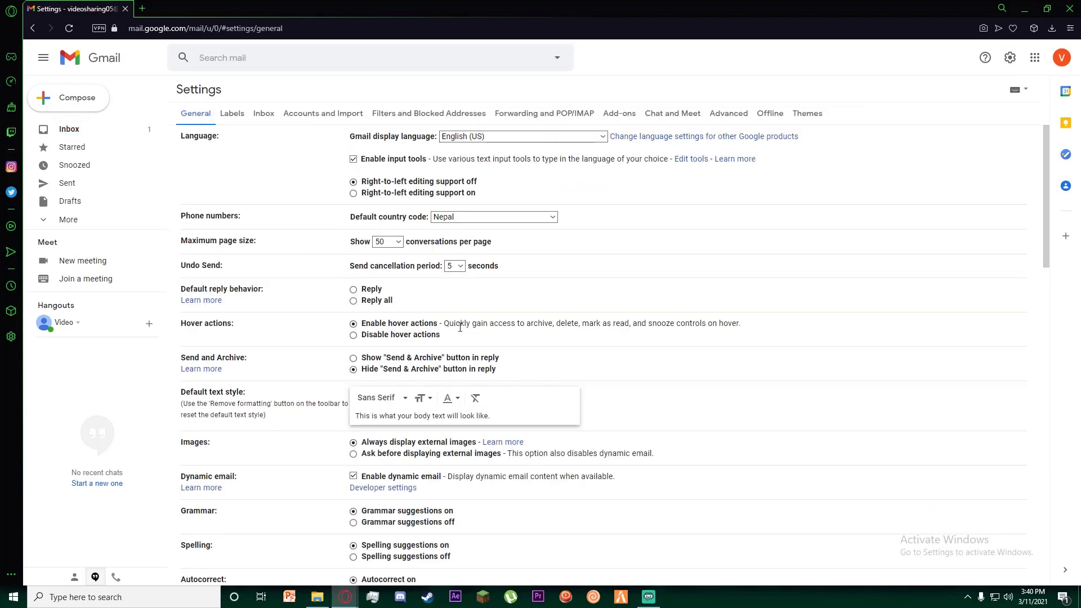
pyautogui.moveTo(303, 154)
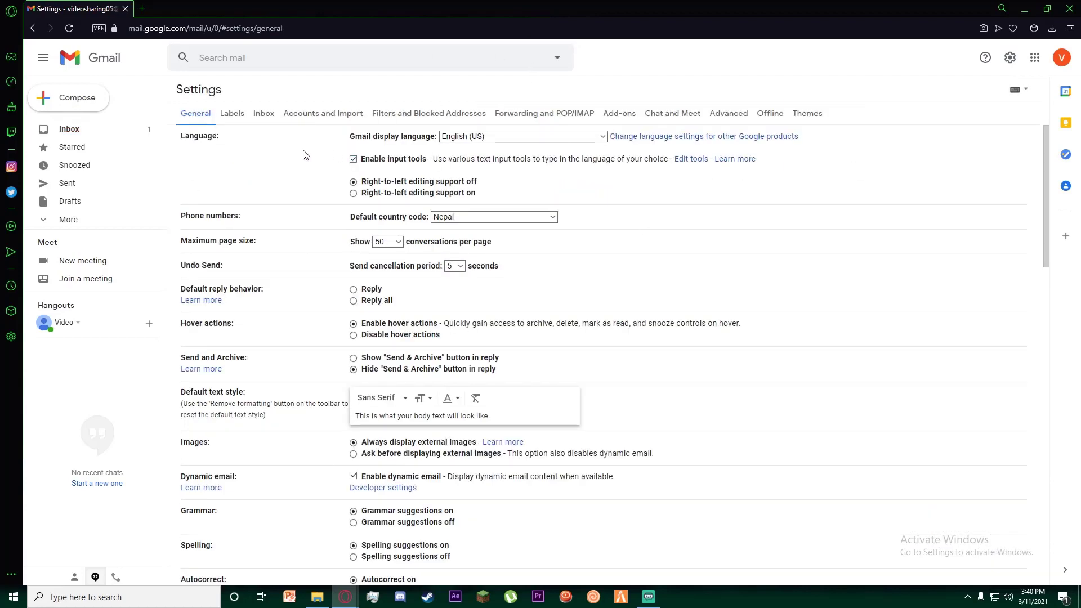
# Switch to the Accounts and Import tab and launch Import mail and contacts.
pyautogui.click(322, 113)
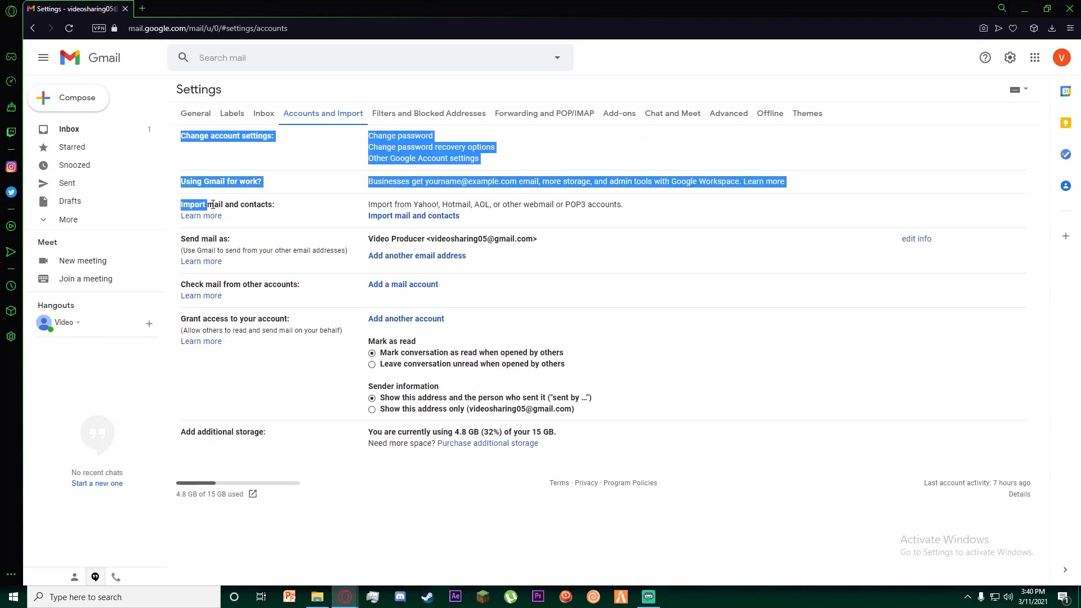
pyautogui.click(356, 219)
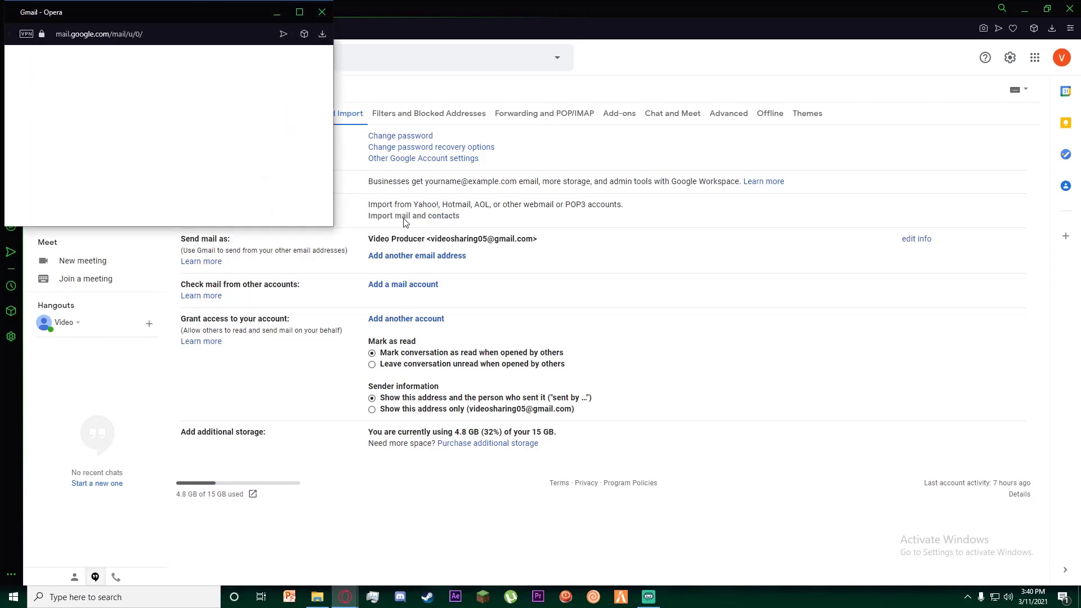
pyautogui.click(414, 216)
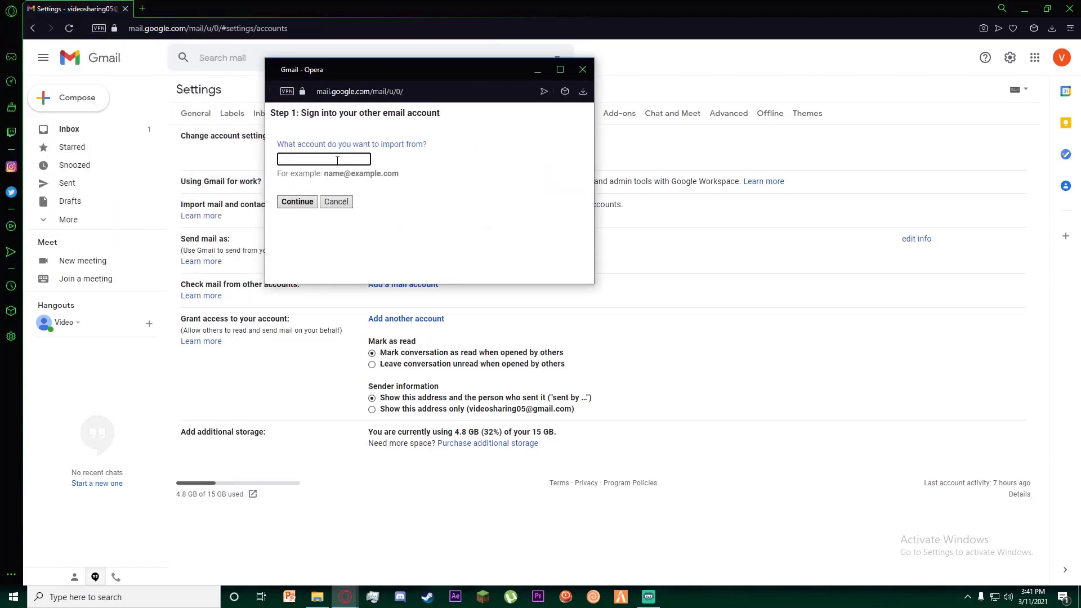
pyautogui.write('mrklutzy')
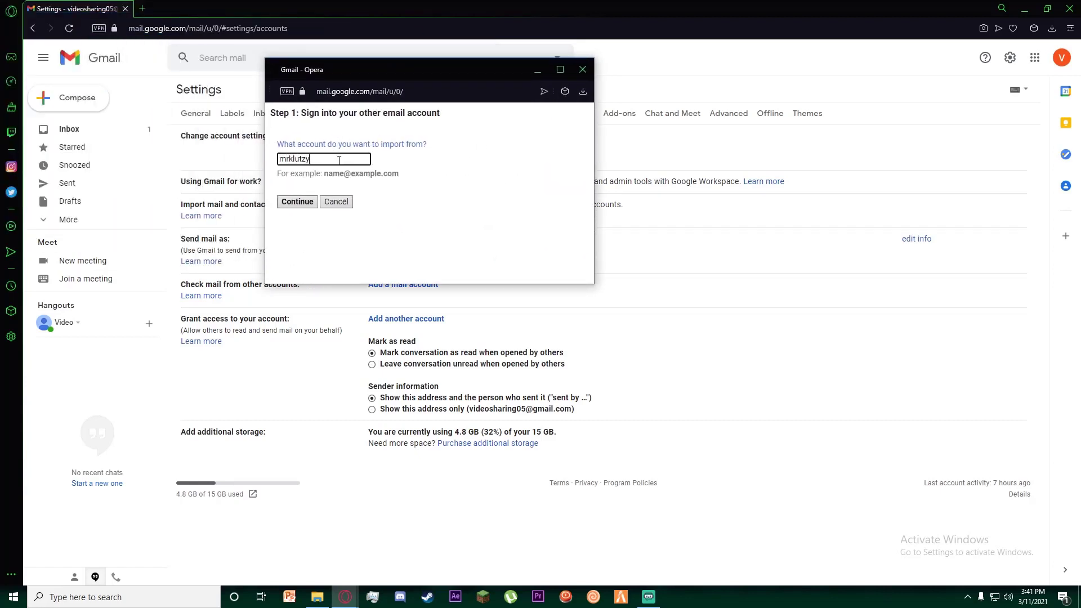
pyautogui.click(297, 202)
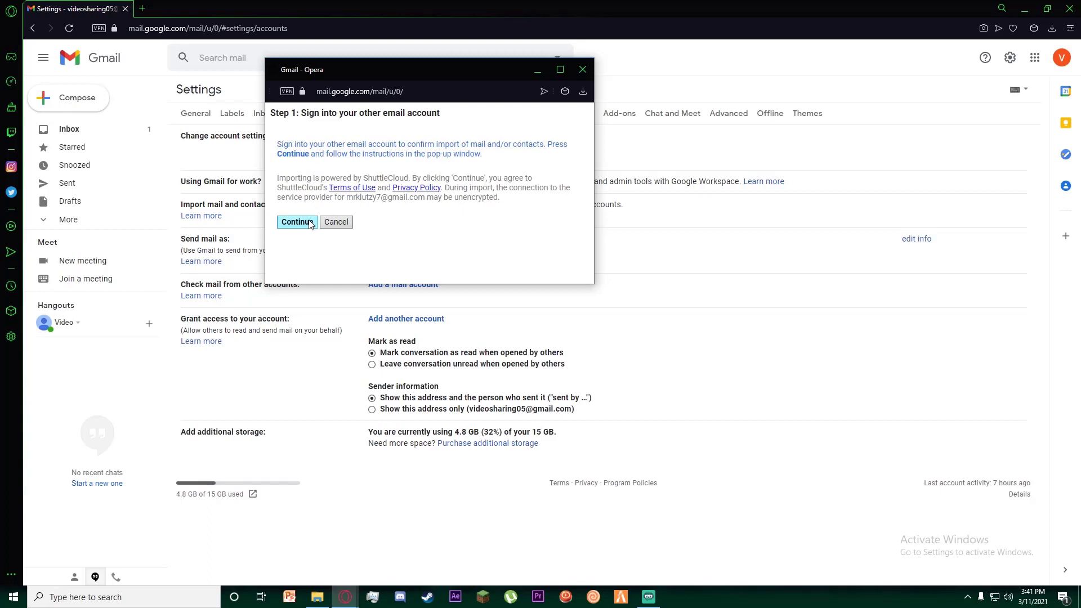
pyautogui.click(296, 222)
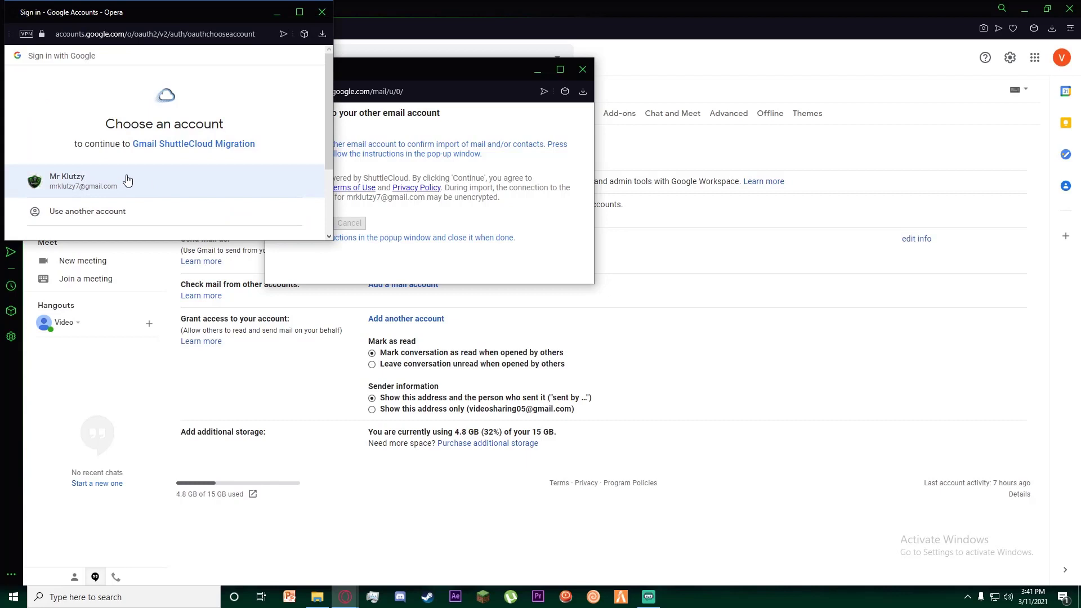
# Choose the other Google account, allow ShuttleCloud migration access, and close the import window.
pyautogui.click(79, 181)
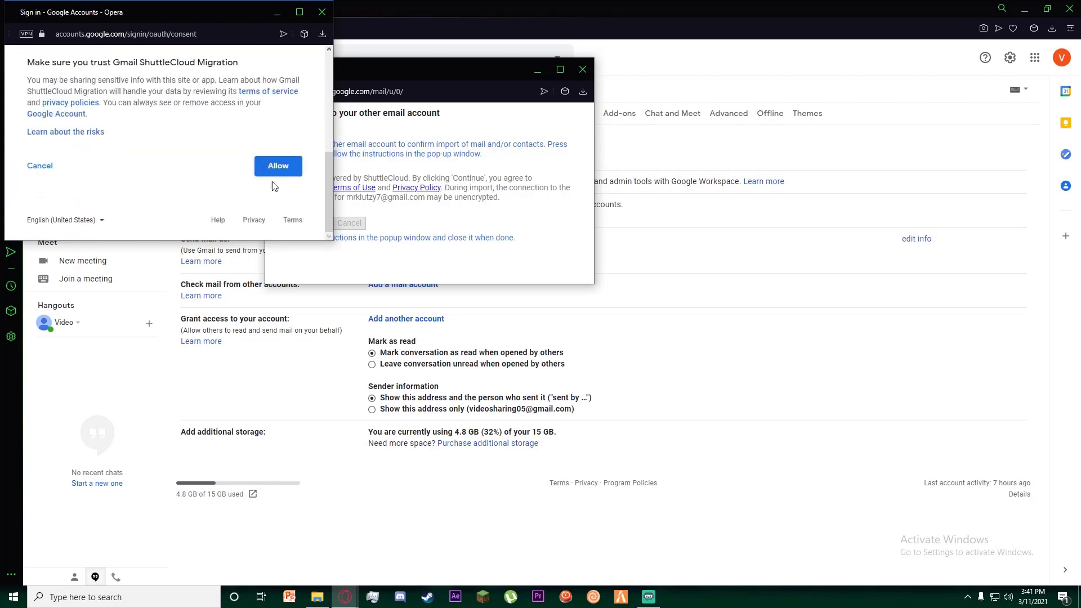
pyautogui.click(277, 165)
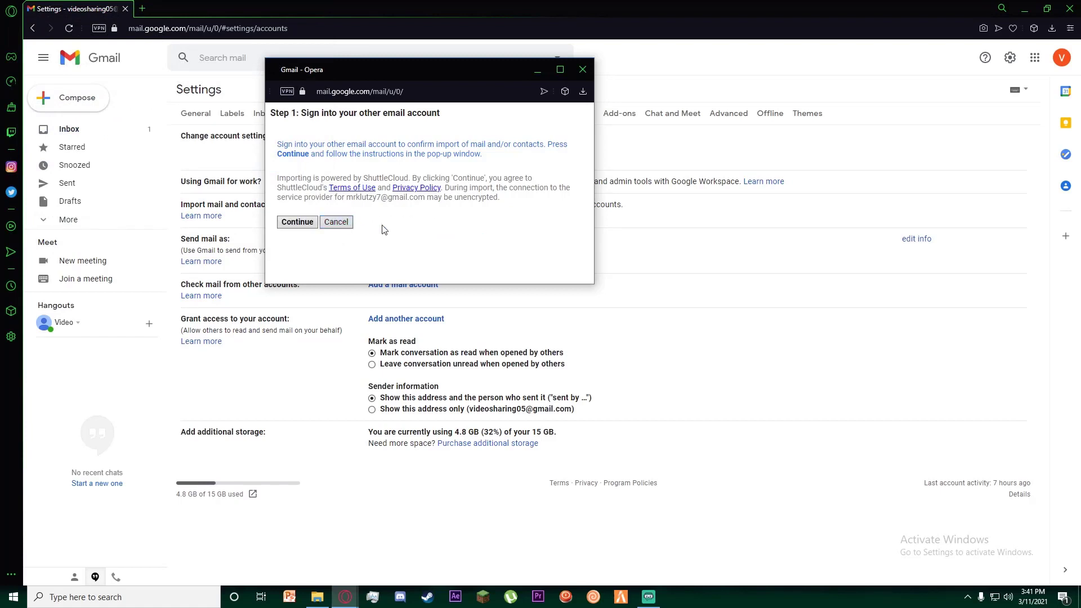
pyautogui.click(336, 222)
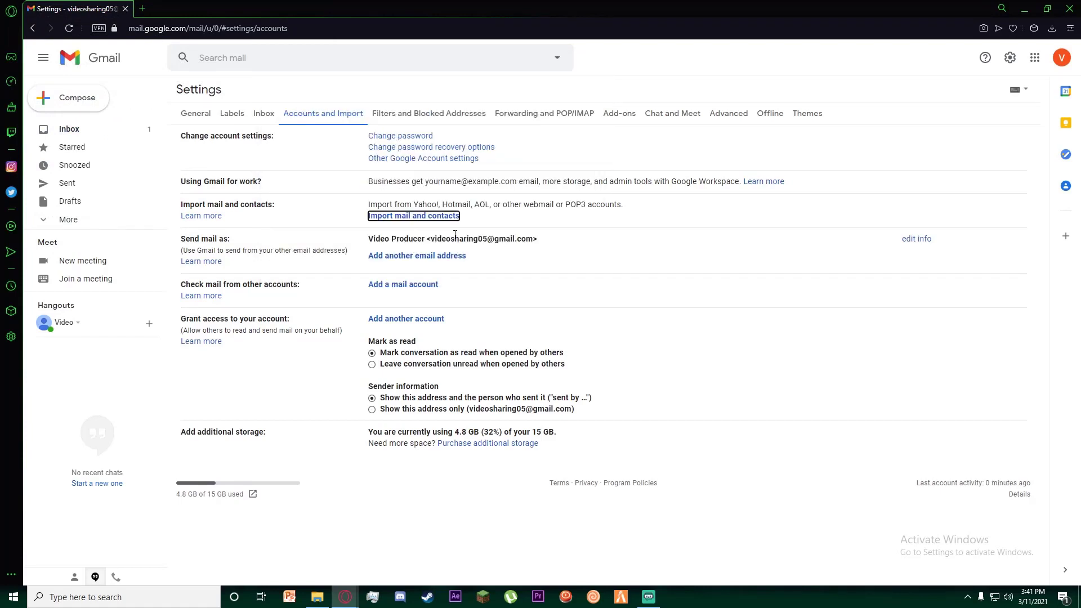